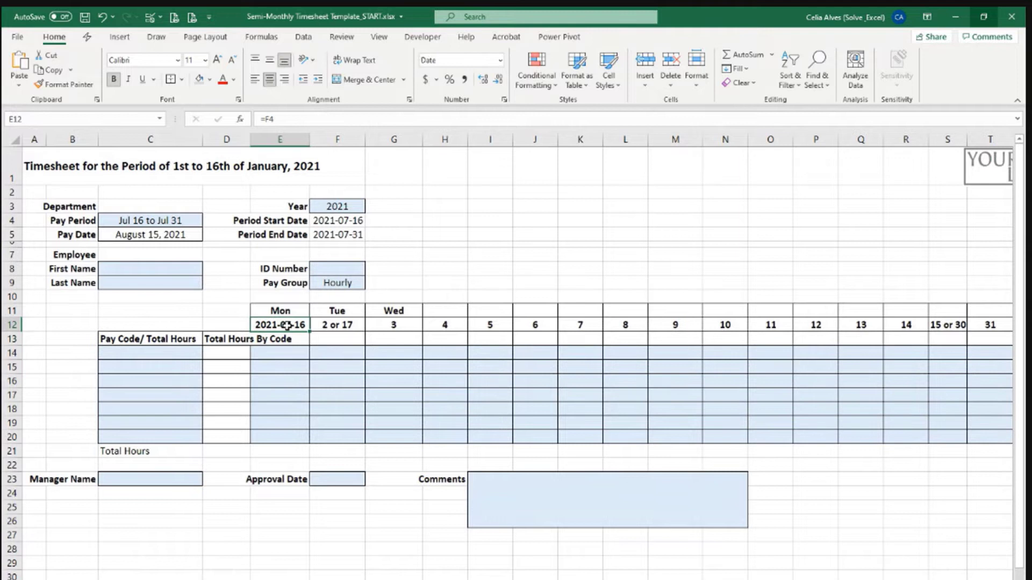
# Step: Enter =E12+1 in F12 so it shows 2021-07-17
pyautogui.click(337, 324)
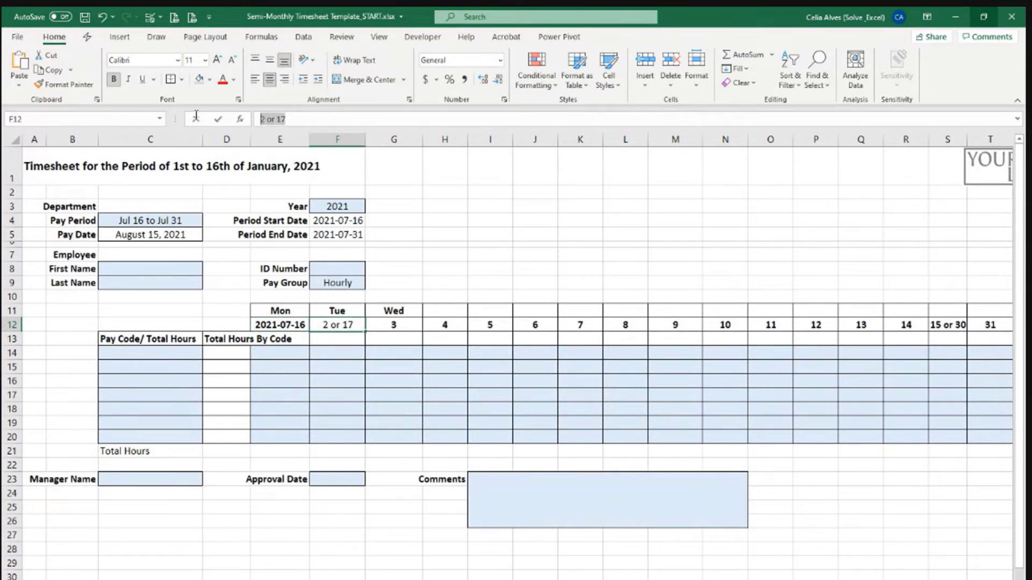
pyautogui.write('=E12')
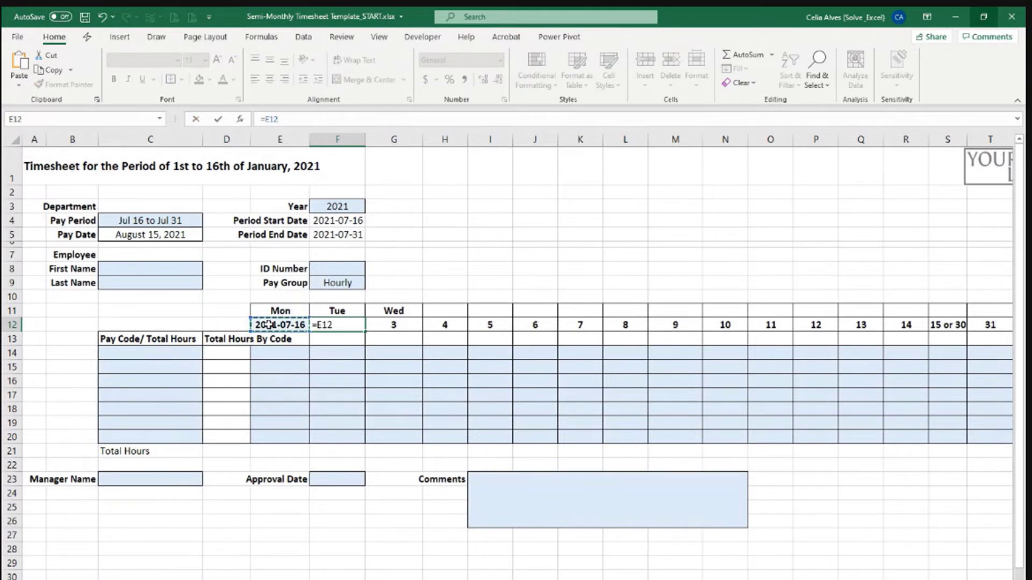
pyautogui.write('+1')
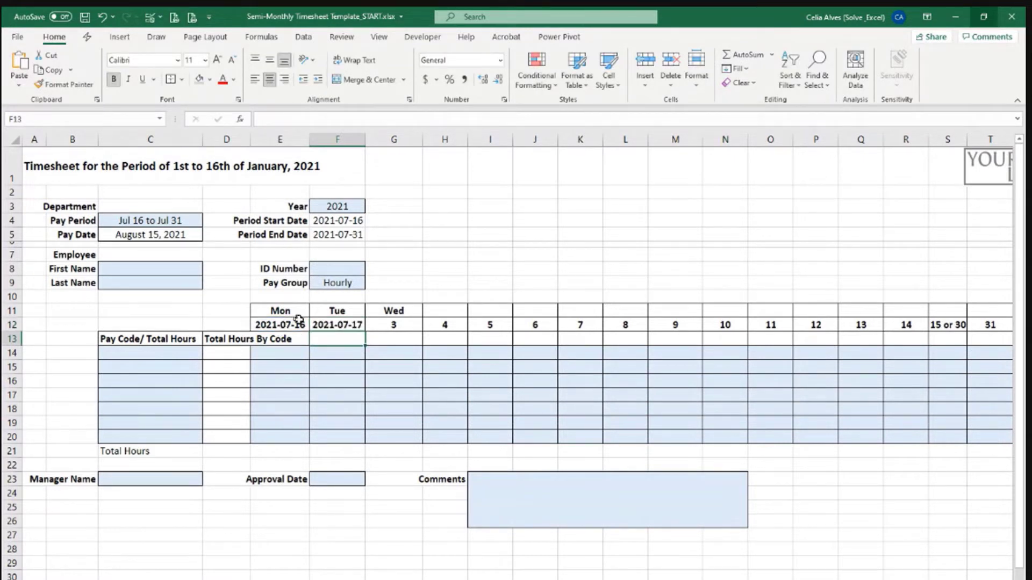
# Step: Fill F12's next-day formula across row 12 and widen columns to show dates through 2021-07-30
pyautogui.click(337, 324)
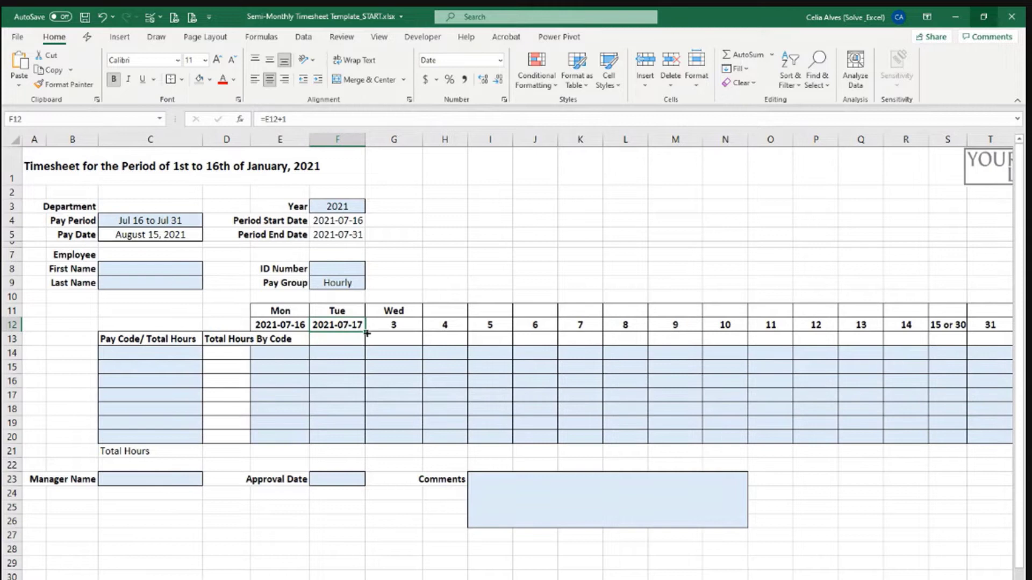
pyautogui.hscroll(3)
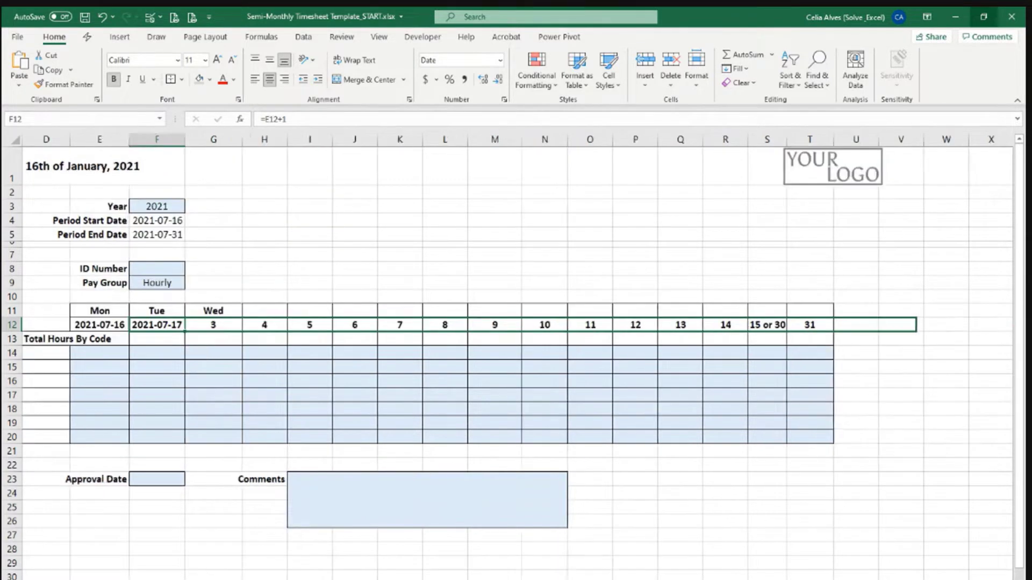
pyautogui.hscroll(3)
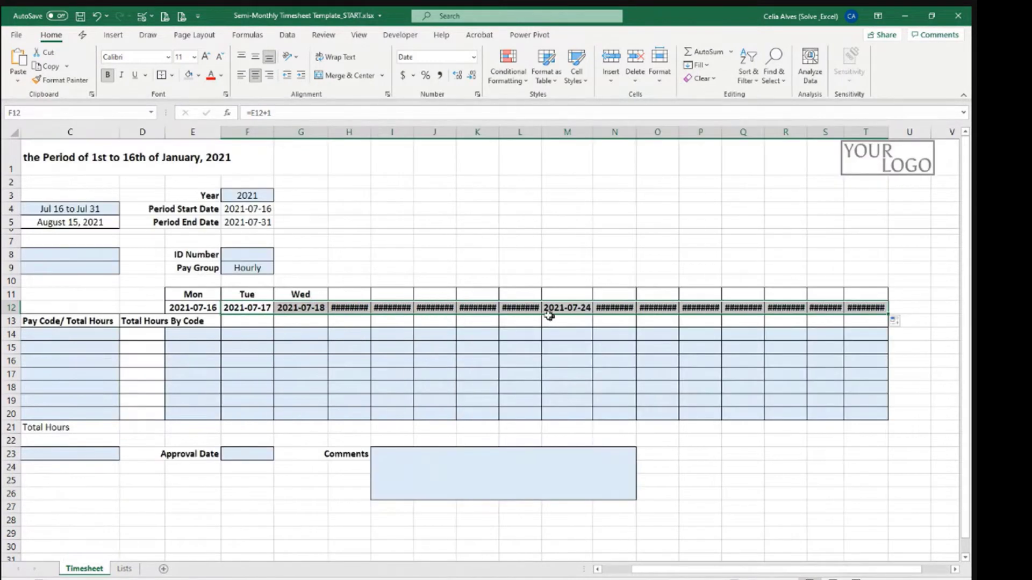
pyautogui.moveTo(400, 150)
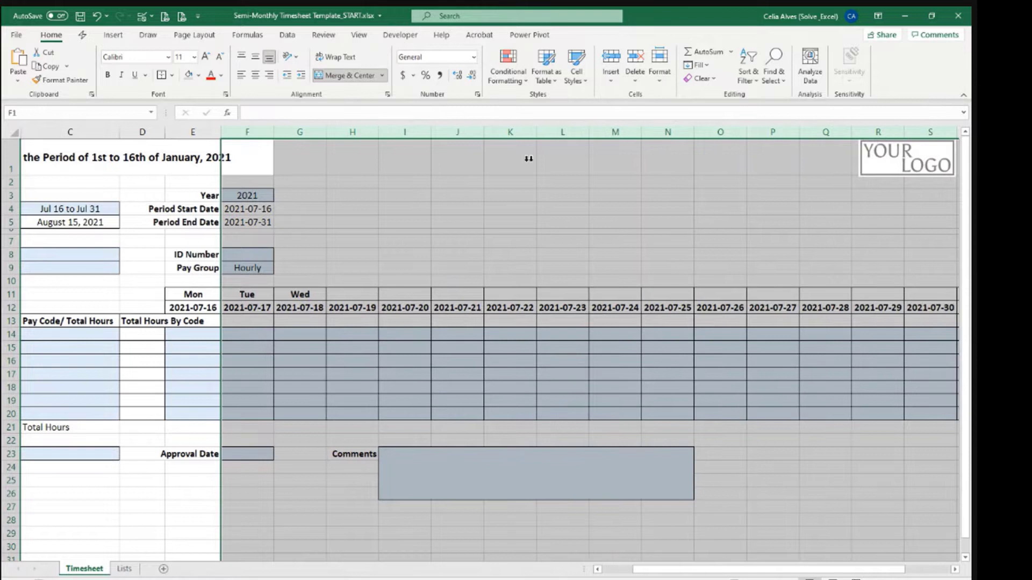
pyautogui.click(193, 307)
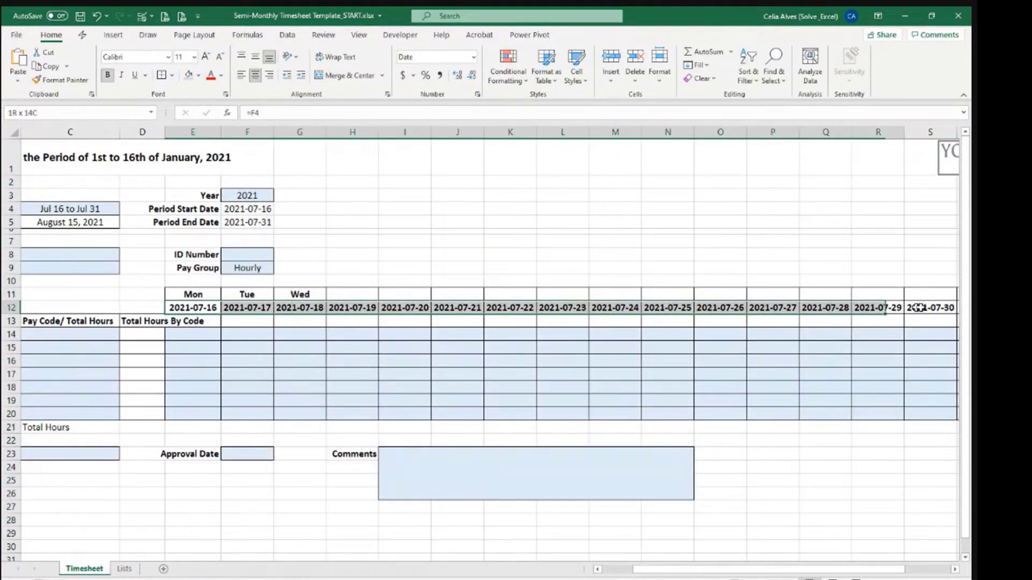
pyautogui.hscroll(3)
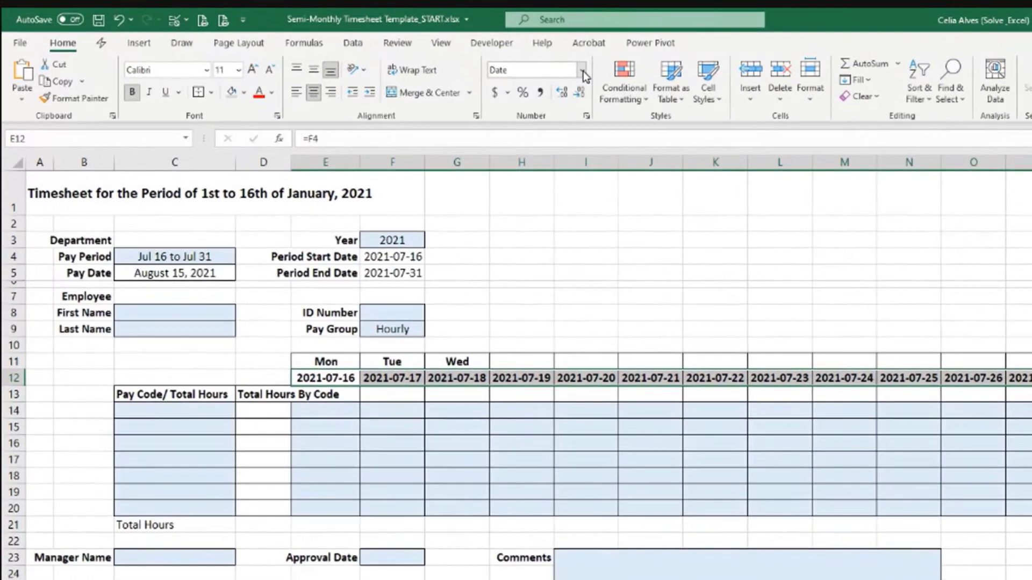
# Step: Apply the custom number format code 'd' to the row 12 dates
pyautogui.click(581, 70)
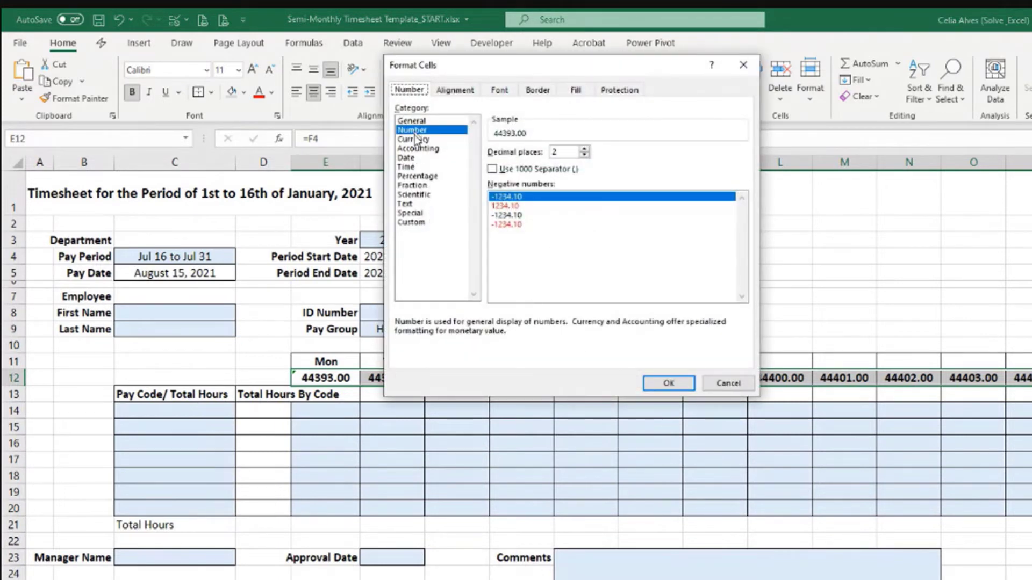
pyautogui.click(410, 221)
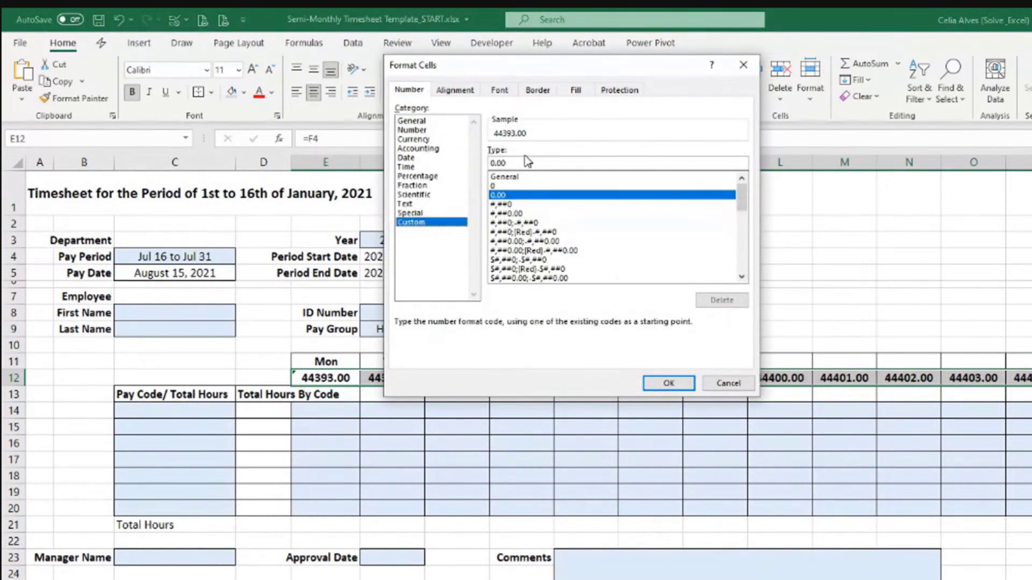
pyautogui.click(539, 163)
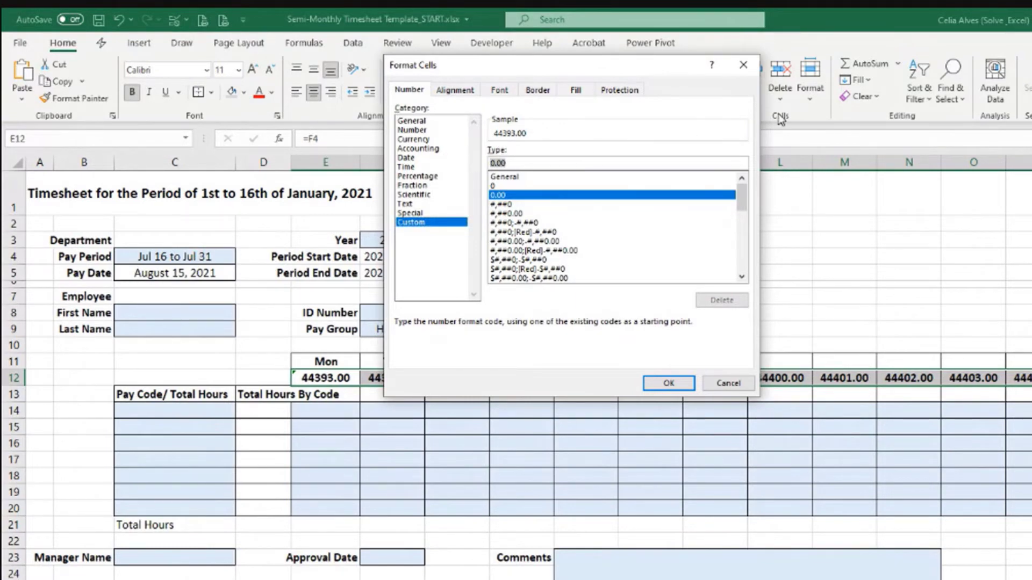
pyautogui.write('d')
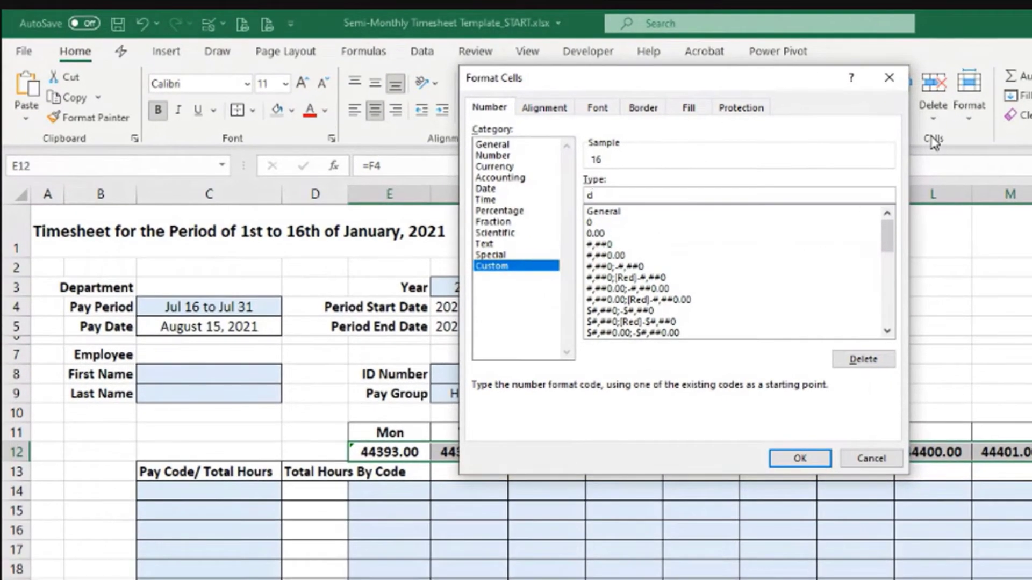
pyautogui.click(798, 458)
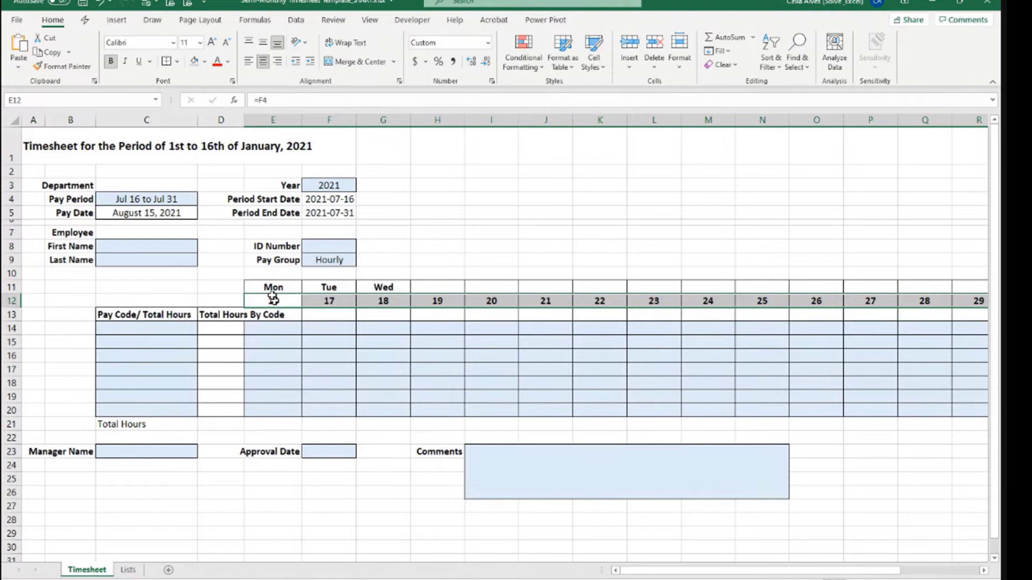
# Step: Link E11 to E12 and fill the formula across row 11 to column T
pyautogui.click(272, 287)
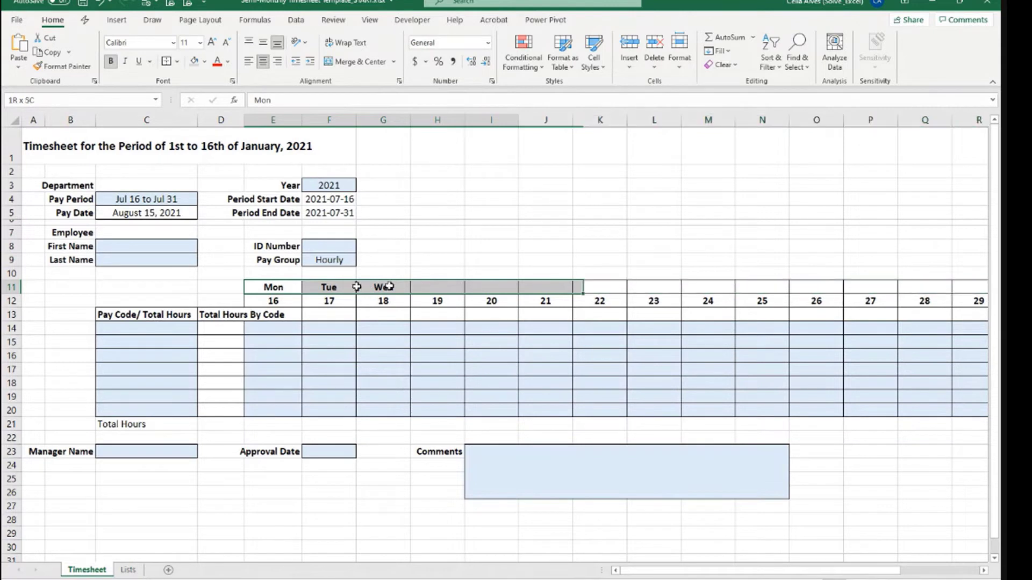
pyautogui.click(272, 287)
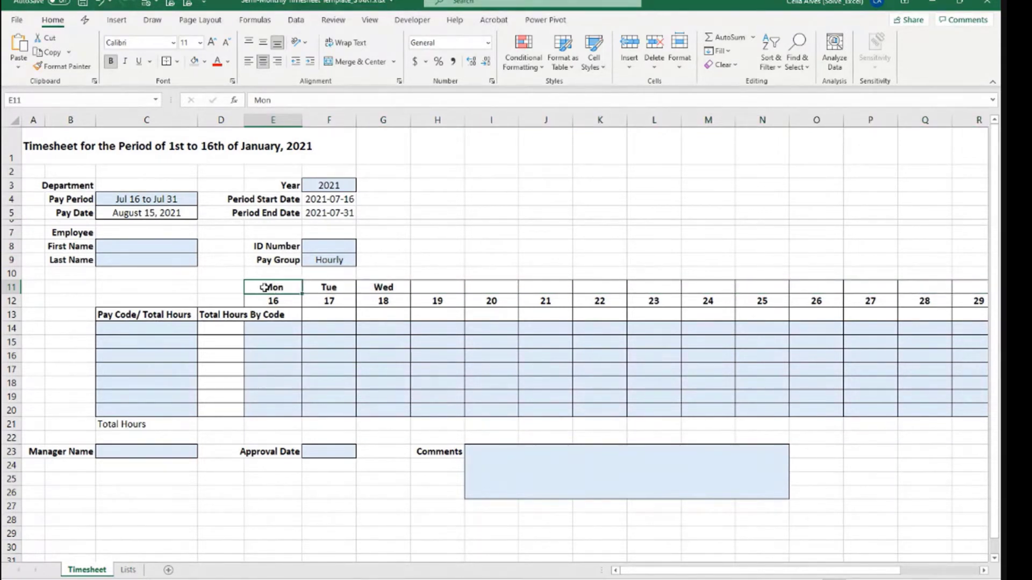
pyautogui.click(273, 301)
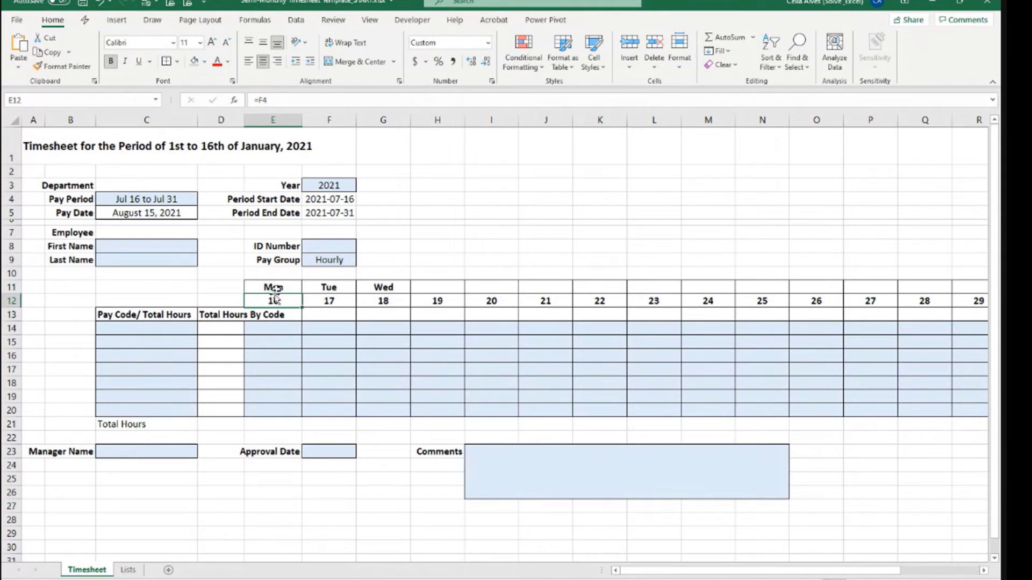
pyautogui.click(272, 287)
pyautogui.write('=E12')
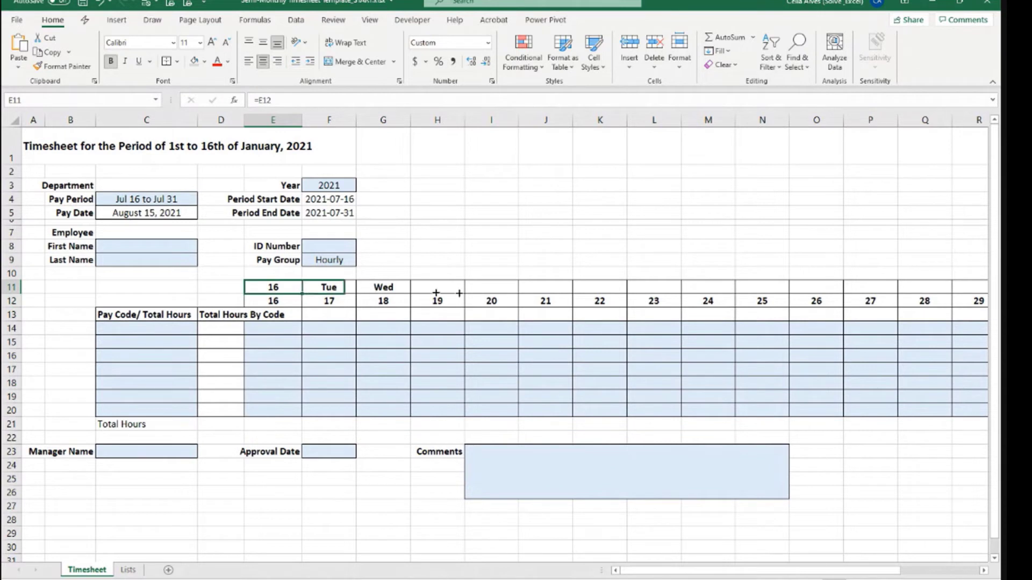
pyautogui.hscroll(3)
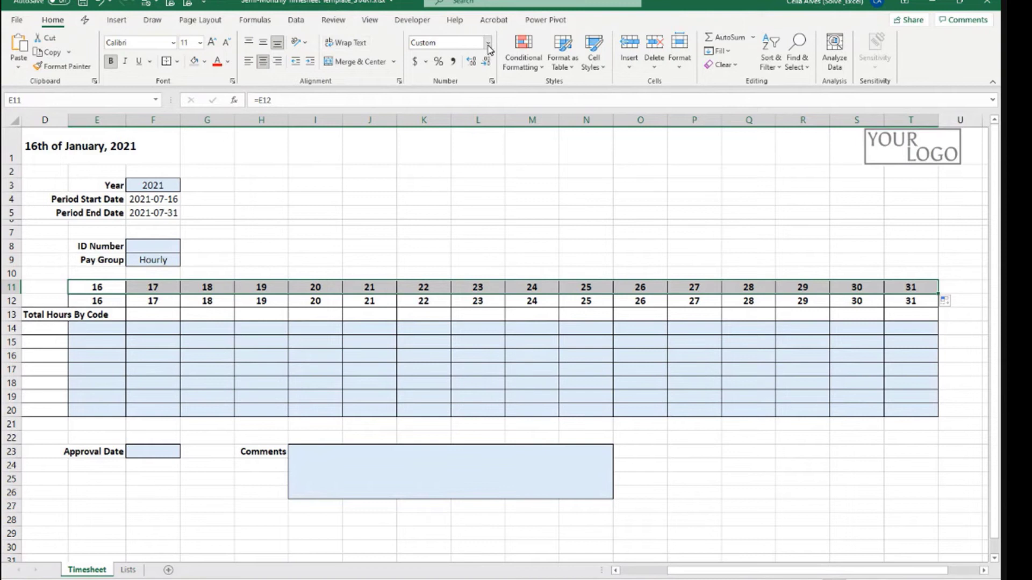
# Step: Apply the custom format 'ddd' to row 11 to show Fri, Sat, Sun
pyautogui.click(487, 44)
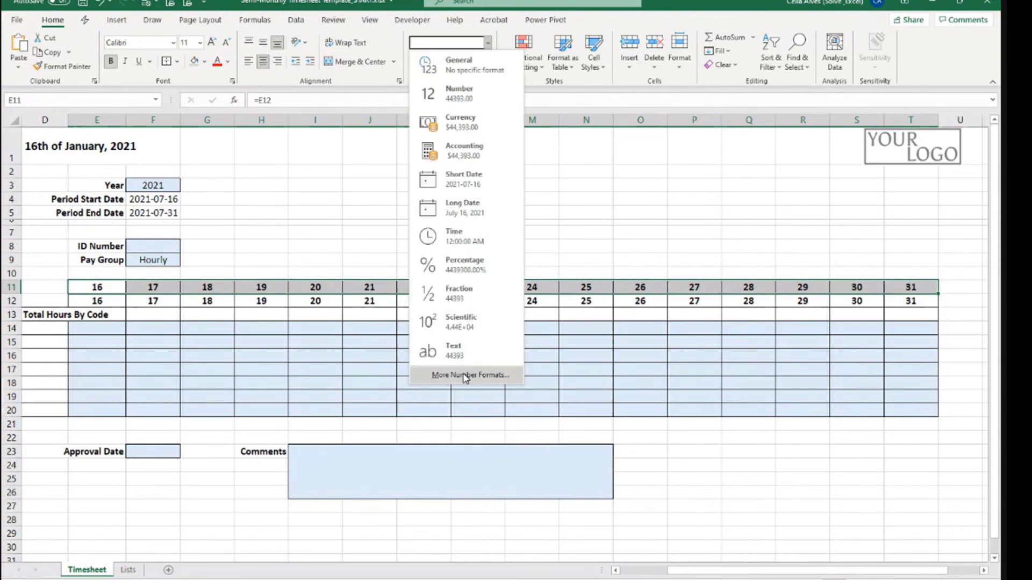
pyautogui.click(467, 375)
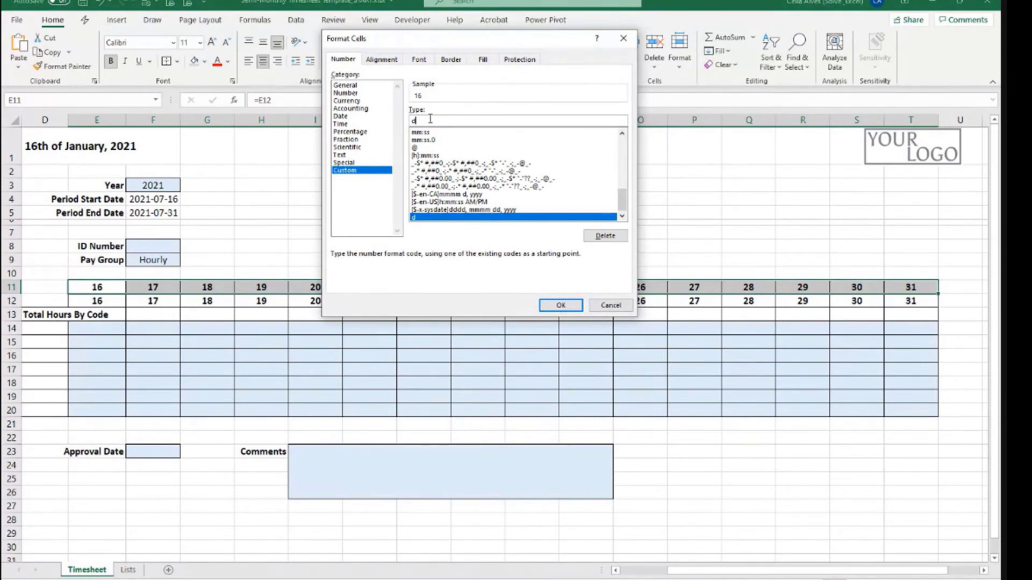
pyautogui.write('dd')
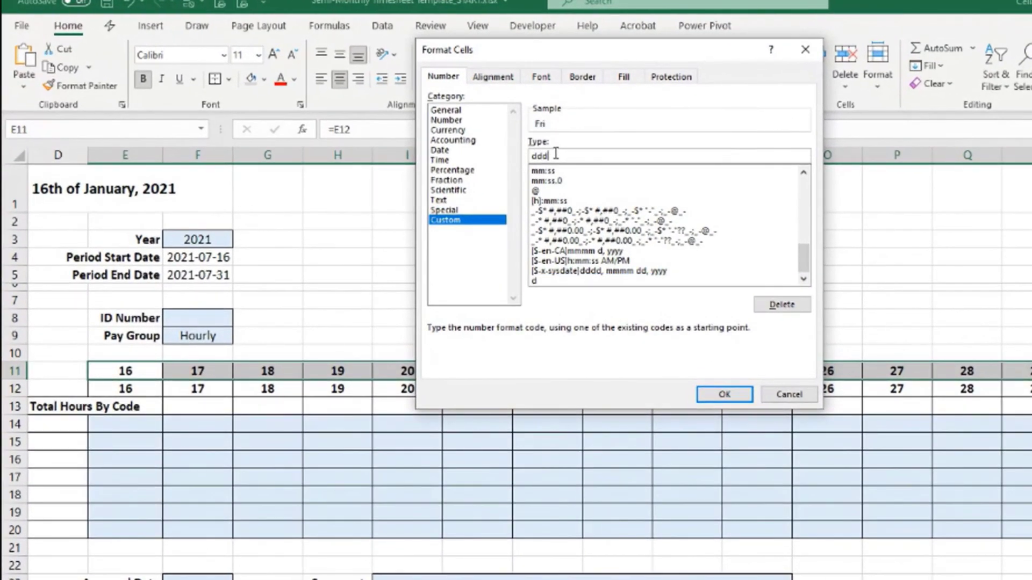
pyautogui.click(722, 394)
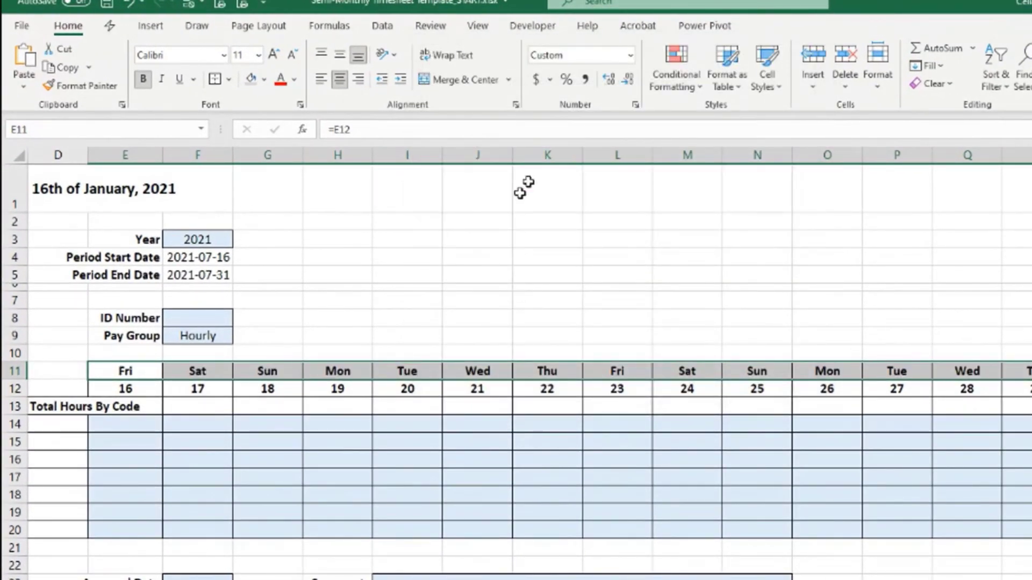
pyautogui.moveTo(222, 354)
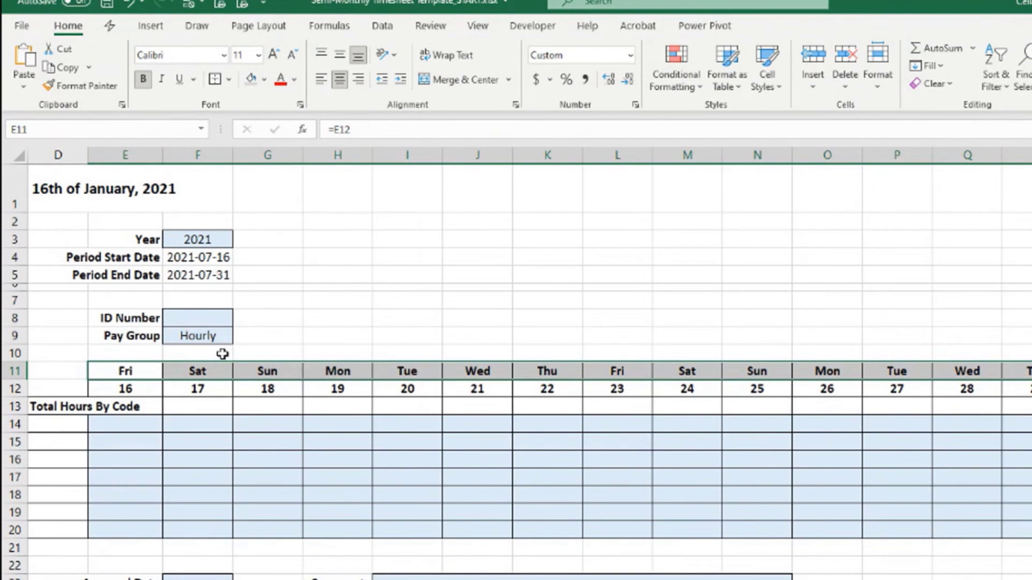